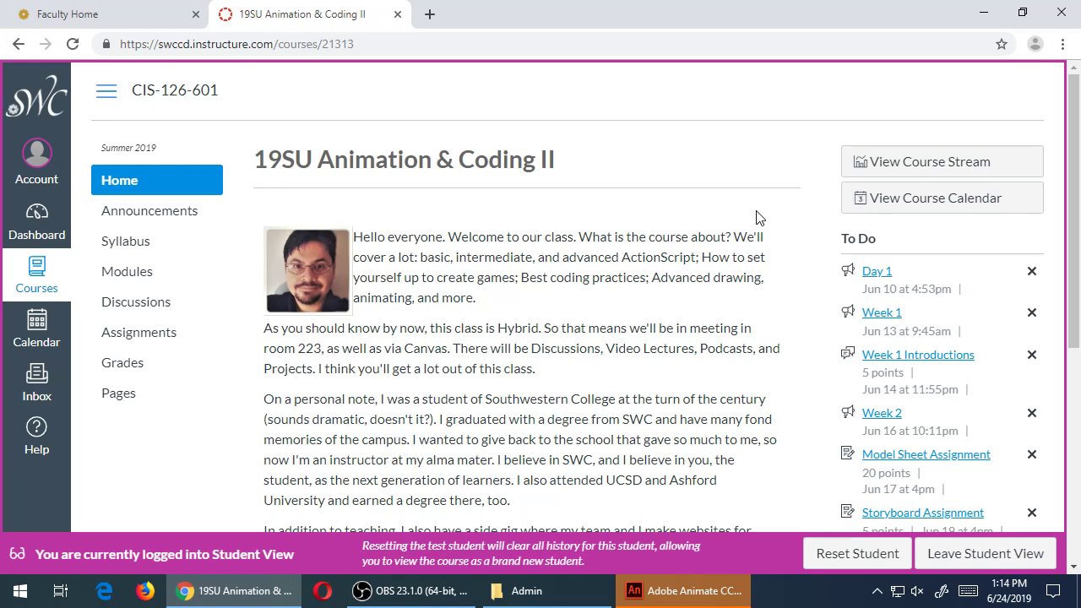
{"action": "mouse_move", "coordinate": [568, 28]}
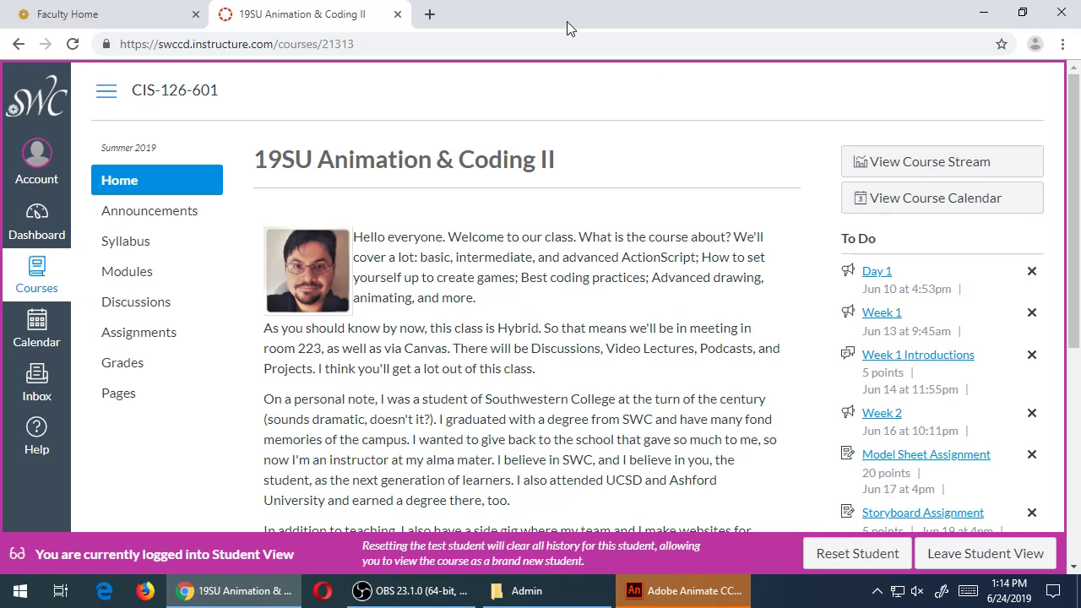
- Open the Week 3 Toolkit page from the course Modules list in a new tab
{"action": "left_click", "coordinate": [127, 271]}
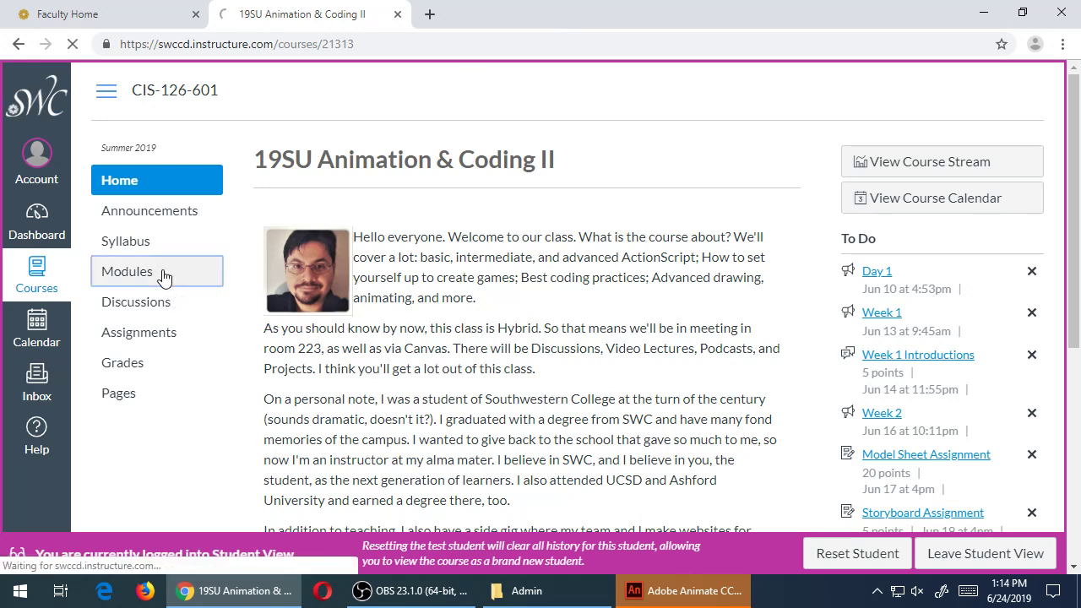
{"action": "left_click", "coordinate": [156, 271]}
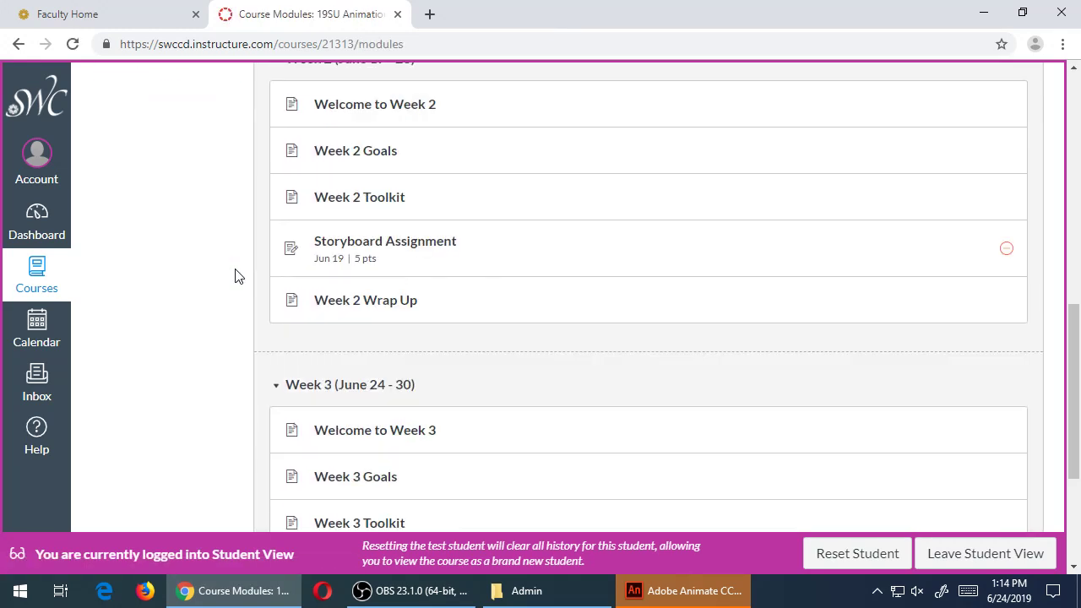
{"action": "scroll", "scroll_direction": "down", "scroll_amount": 3}
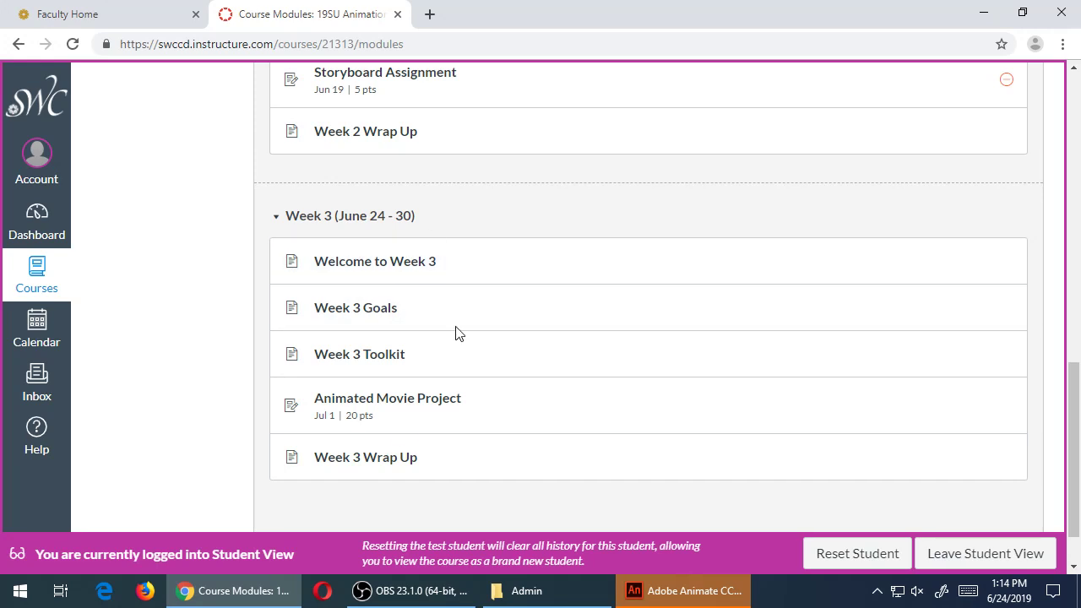
{"action": "mouse_move", "coordinate": [359, 354]}
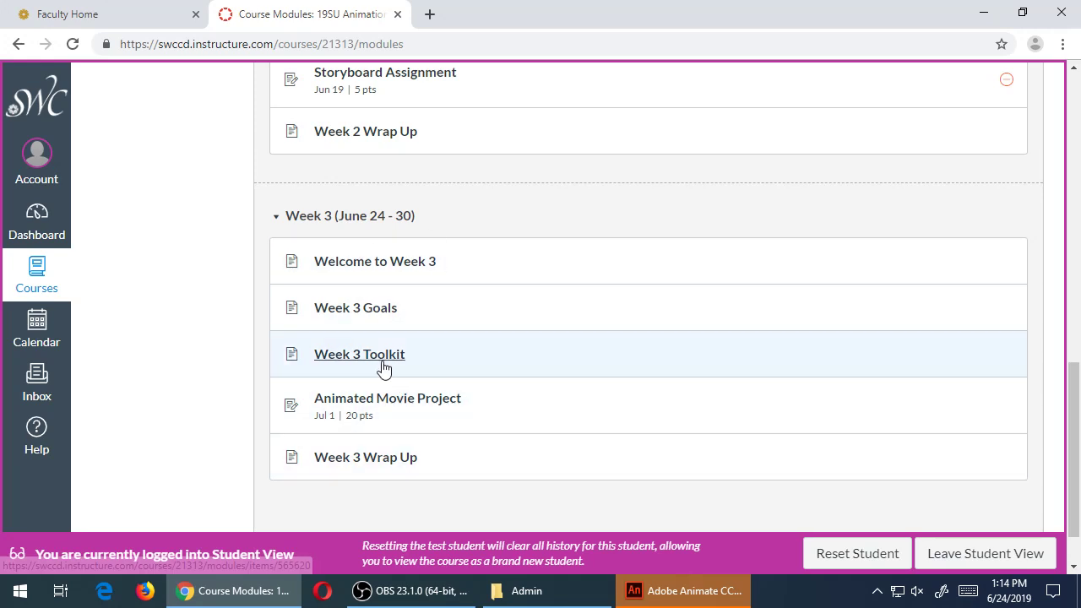
{"action": "left_click", "coordinate": [359, 354]}
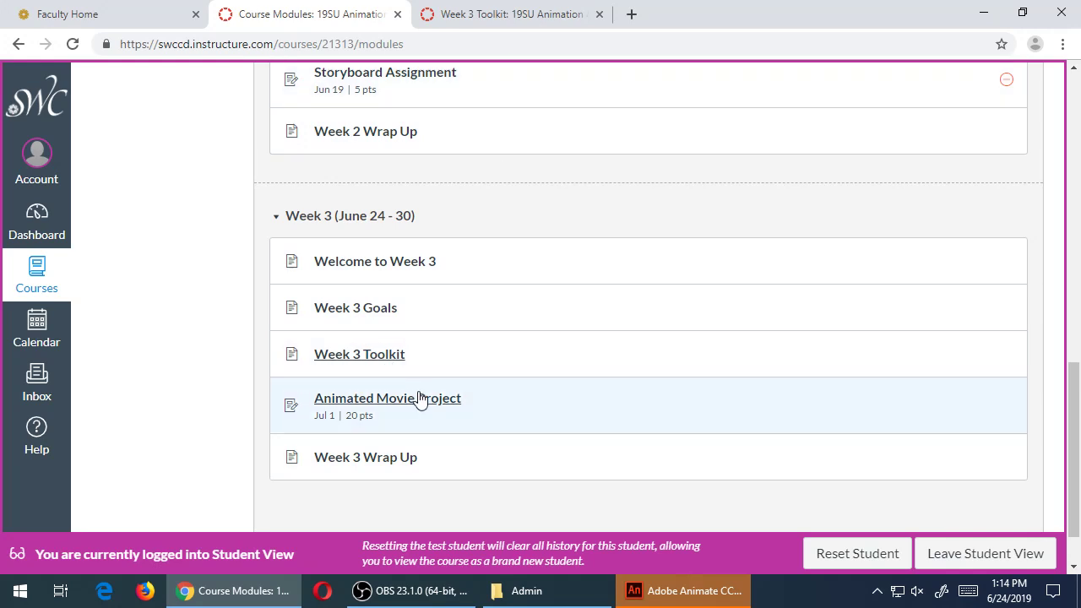
{"action": "left_click", "coordinate": [359, 353]}
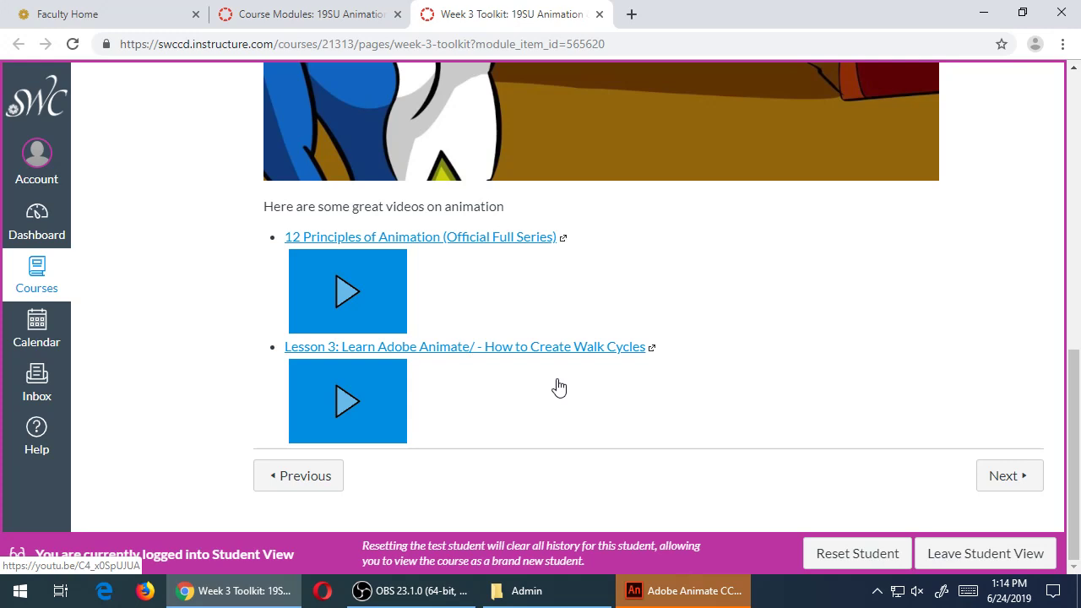
- Return to the Course Modules tab showing the Week 3 items
{"action": "left_click", "coordinate": [308, 15]}
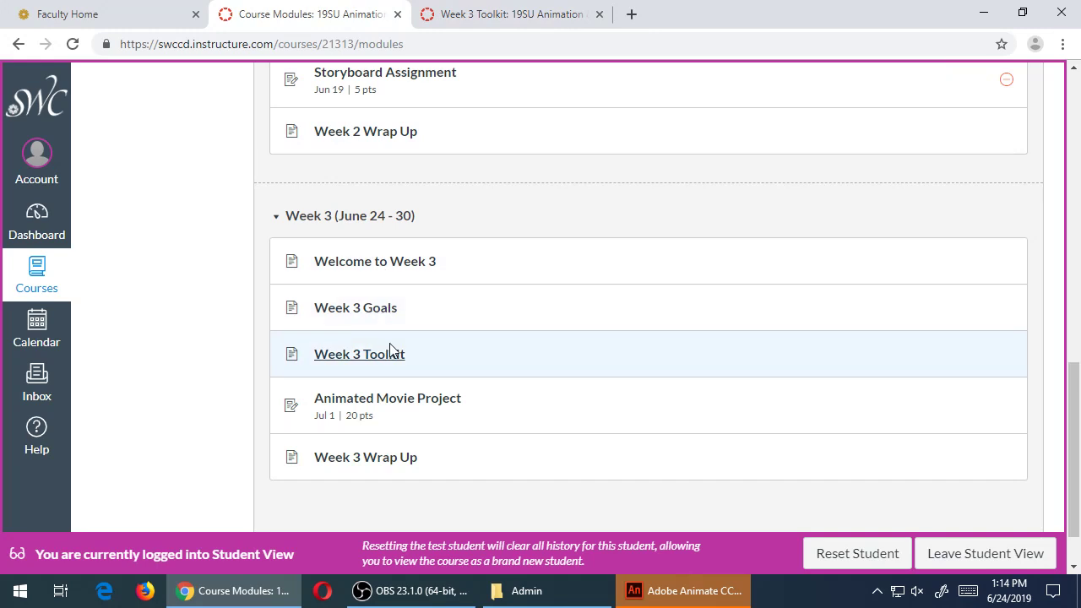
{"action": "mouse_move", "coordinate": [359, 354]}
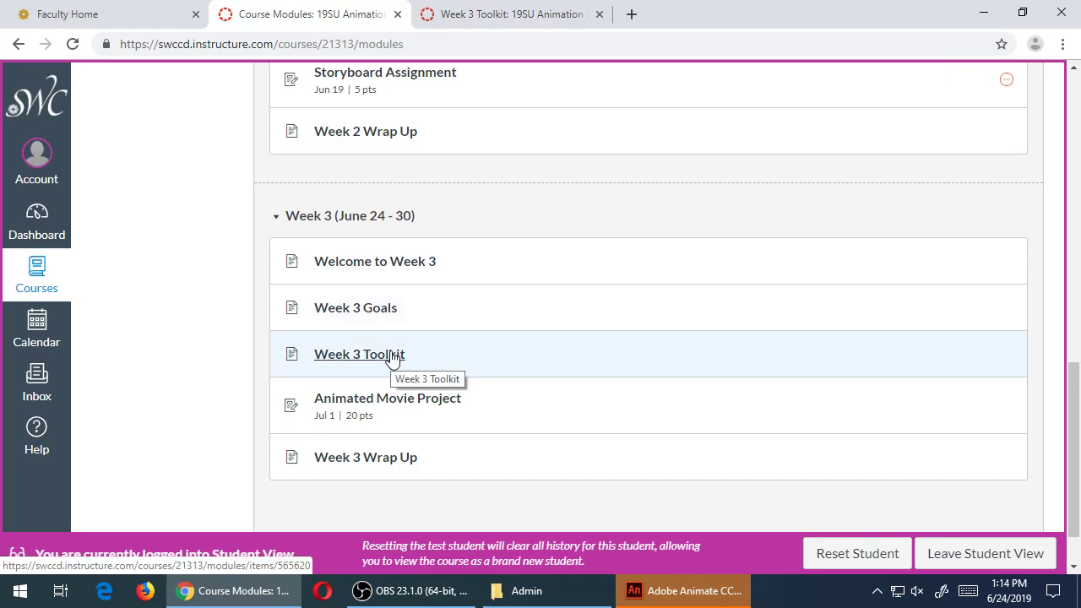
{"action": "mouse_move", "coordinate": [496, 39]}
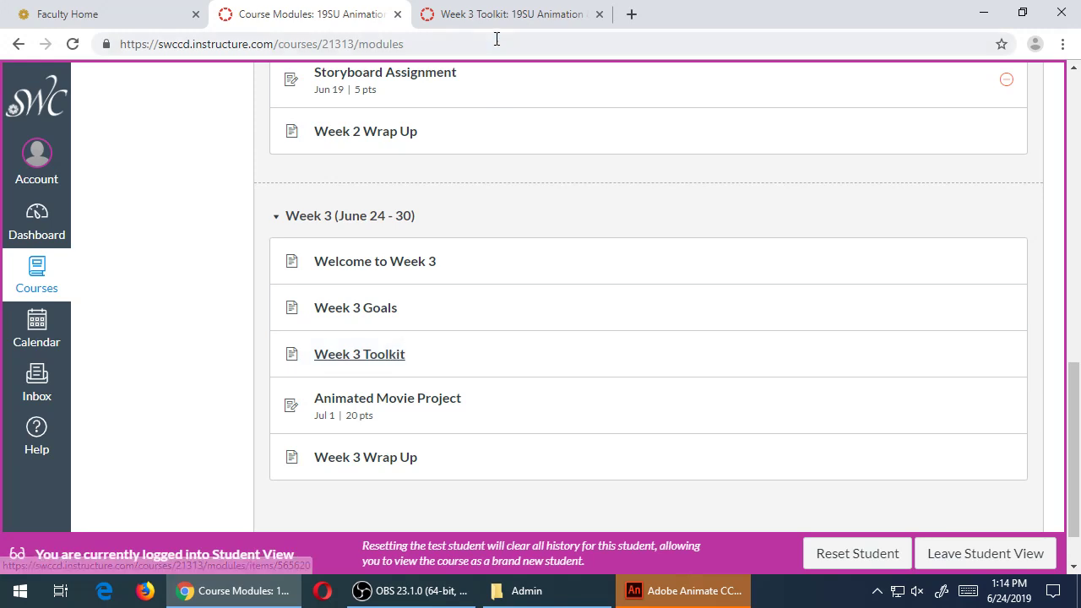
{"action": "left_click", "coordinate": [358, 354]}
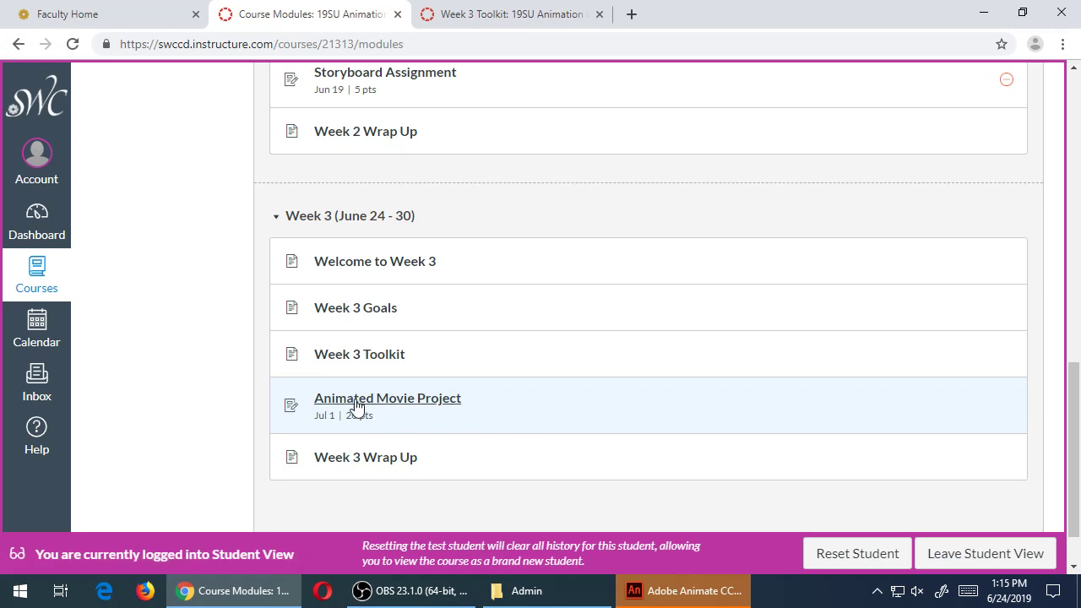
{"action": "mouse_move", "coordinate": [422, 421]}
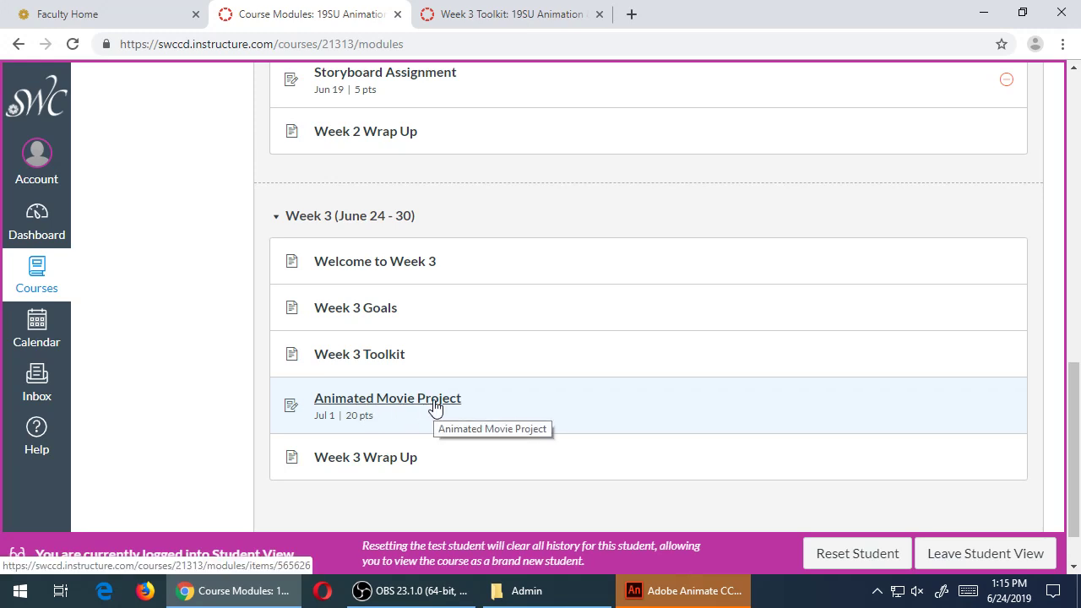
- Open the Animated Movie Project assignment and highlight the File menu export instruction and 'FLA'
{"action": "left_click", "coordinate": [387, 398]}
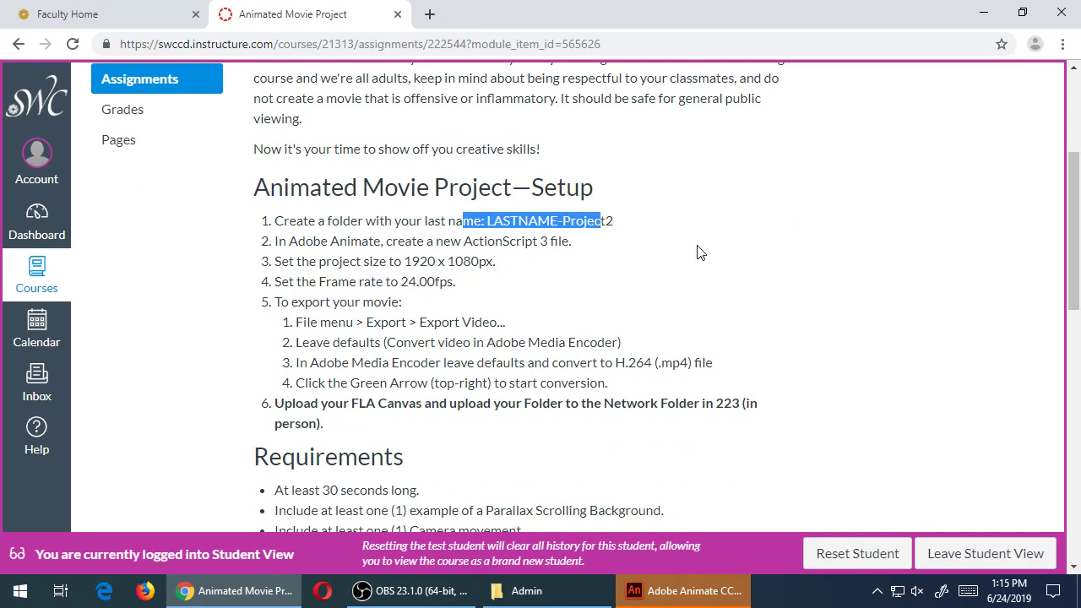
{"action": "left_click", "coordinate": [555, 240]}
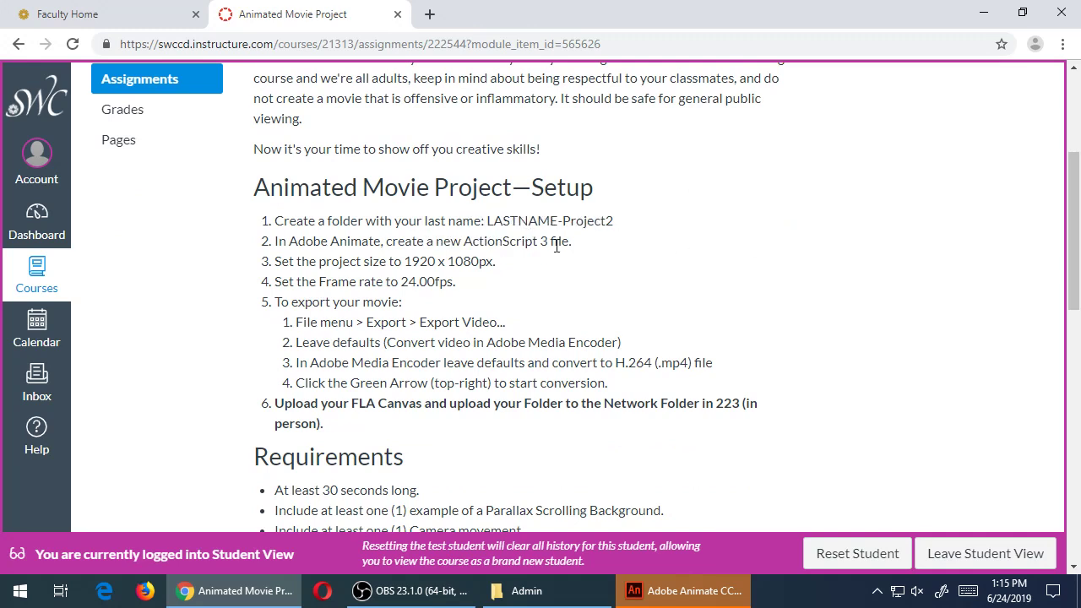
{"action": "mouse_move", "coordinate": [614, 256]}
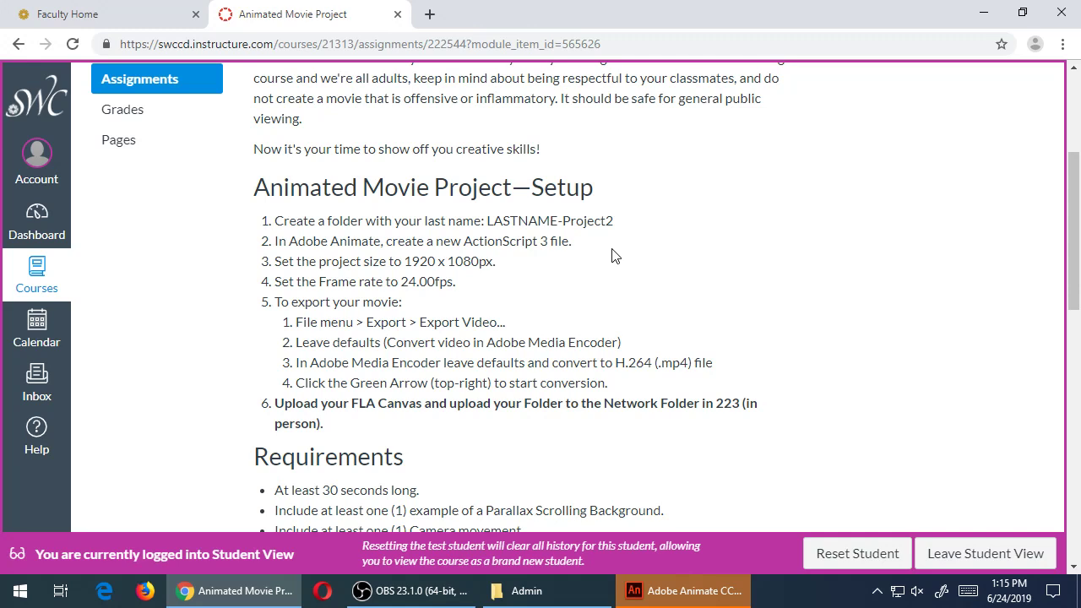
{"action": "double_click", "coordinate": [470, 261]}
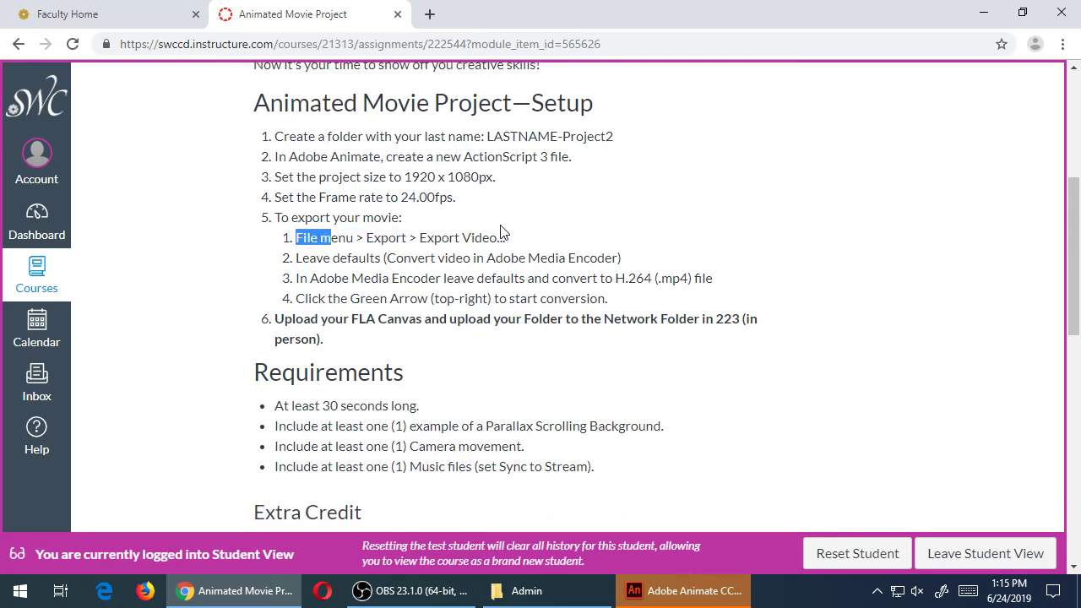
{"action": "left_click_drag", "start_coordinate": [334, 238], "coordinate": [460, 237]}
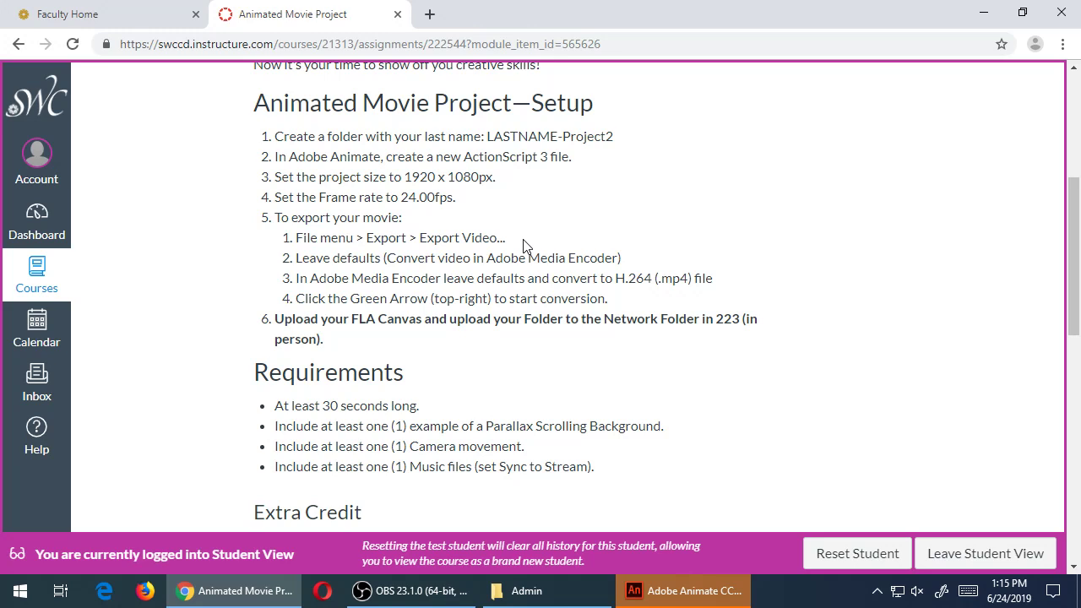
{"action": "mouse_move", "coordinate": [458, 297]}
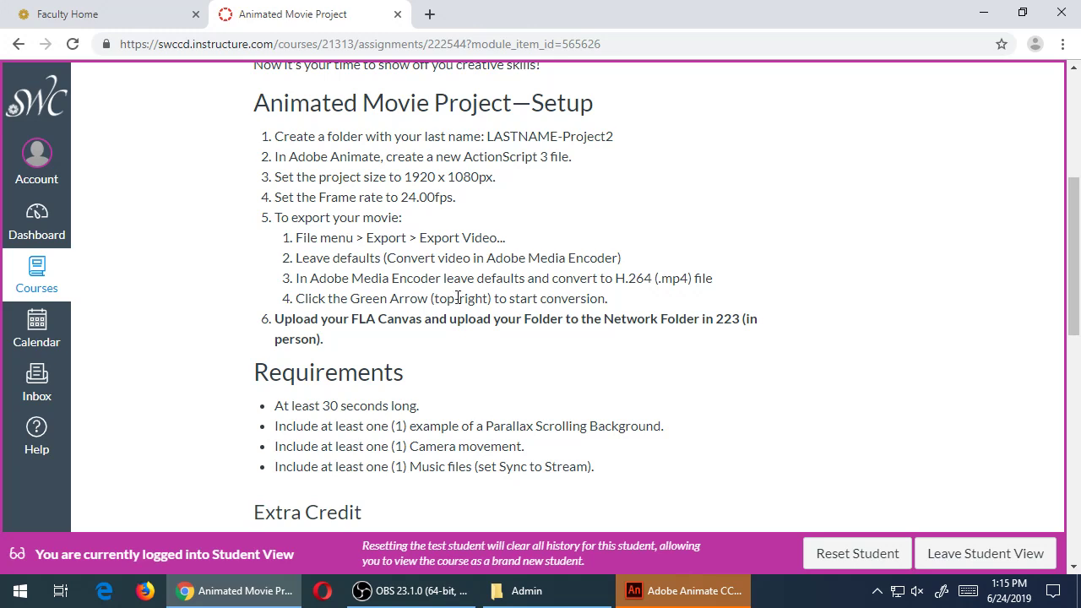
{"action": "left_click_drag", "start_coordinate": [342, 318], "coordinate": [391, 319]}
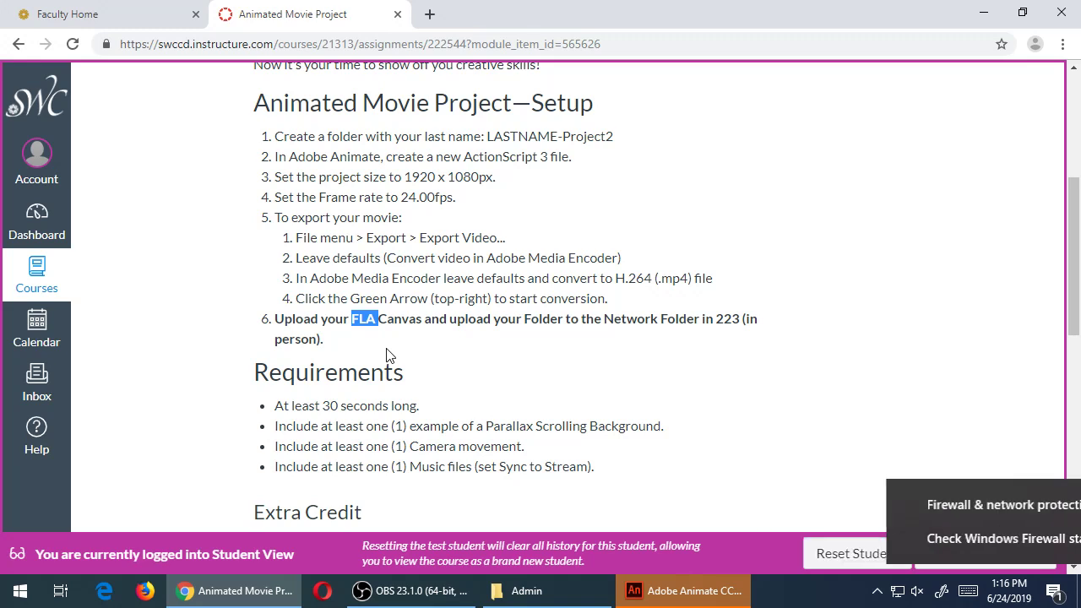
- Scroll down to Requirements and Extra Credit, then open a blank browser tab
{"action": "scroll", "scroll_direction": "down", "scroll_amount": 3}
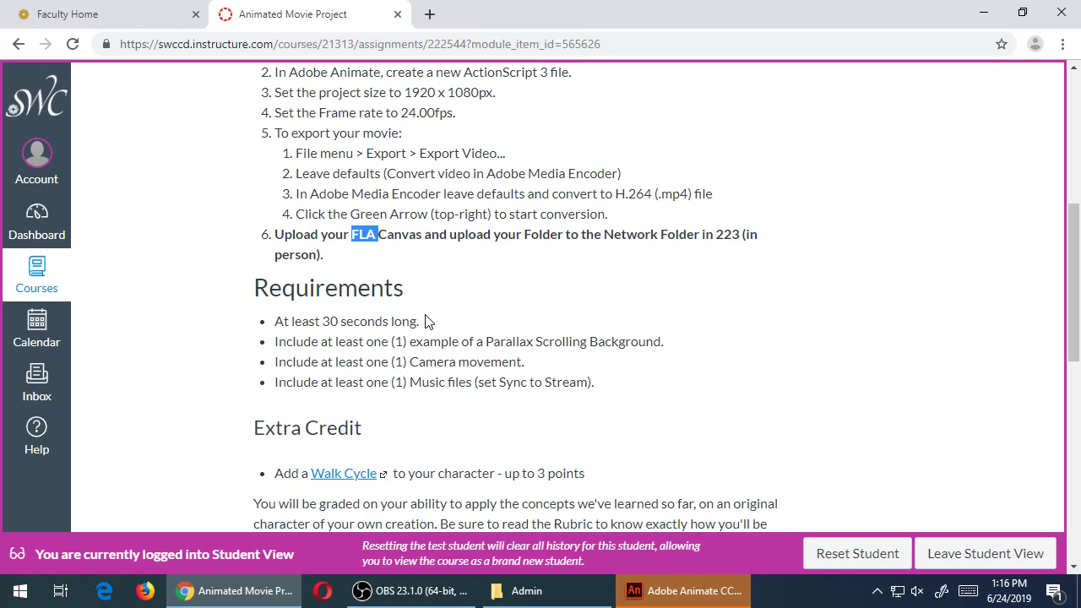
{"action": "scroll", "scroll_direction": "down", "scroll_amount": 3}
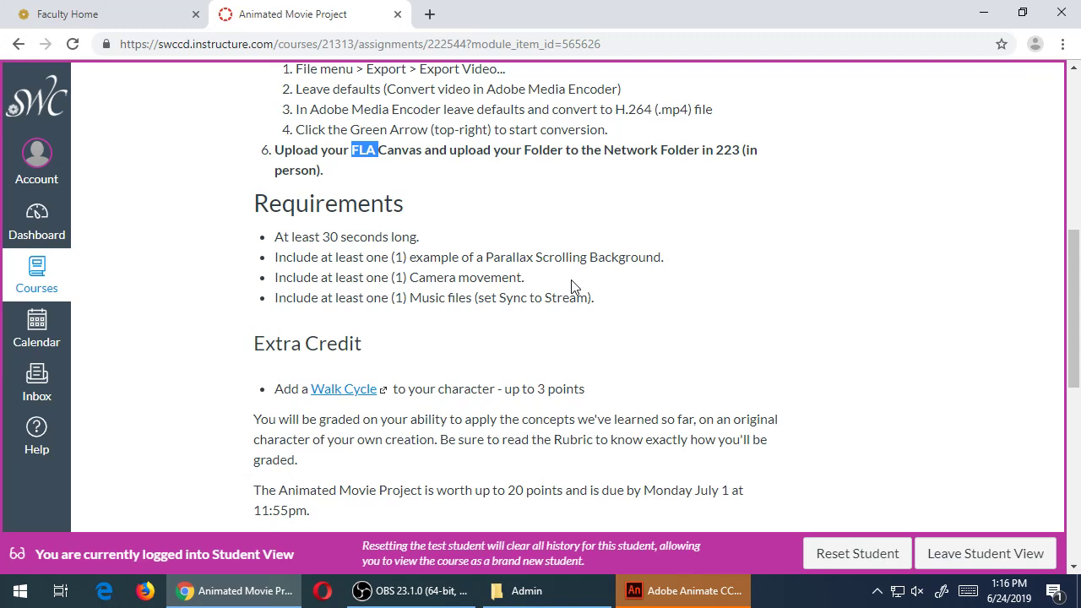
{"action": "left_click", "coordinate": [430, 14]}
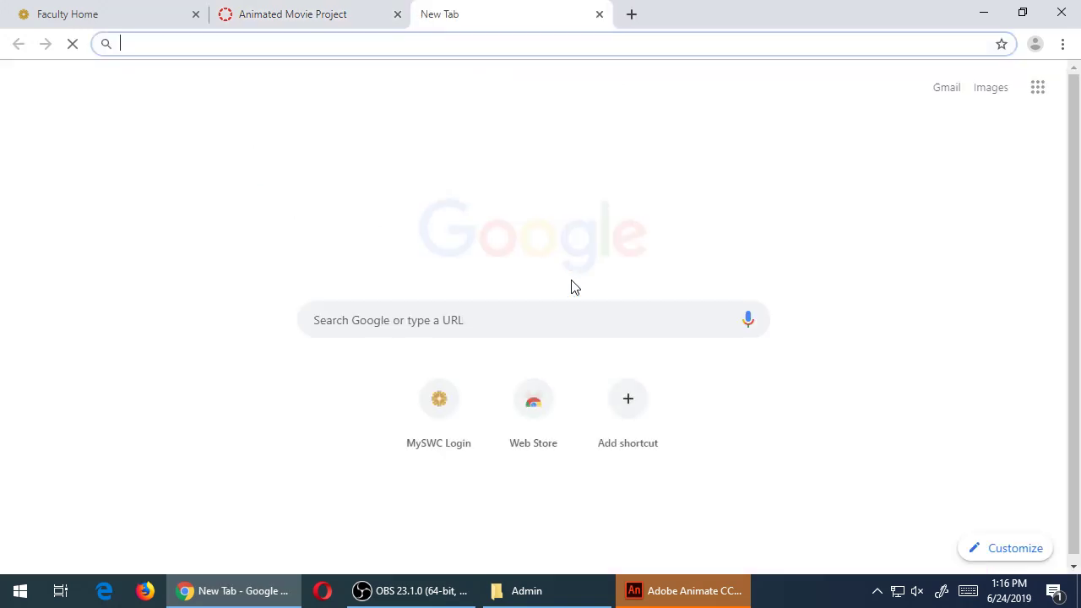
- Enter 'freemusicarchive' in the address bar to load the Free Music Archive site
{"action": "type", "text": "f"}
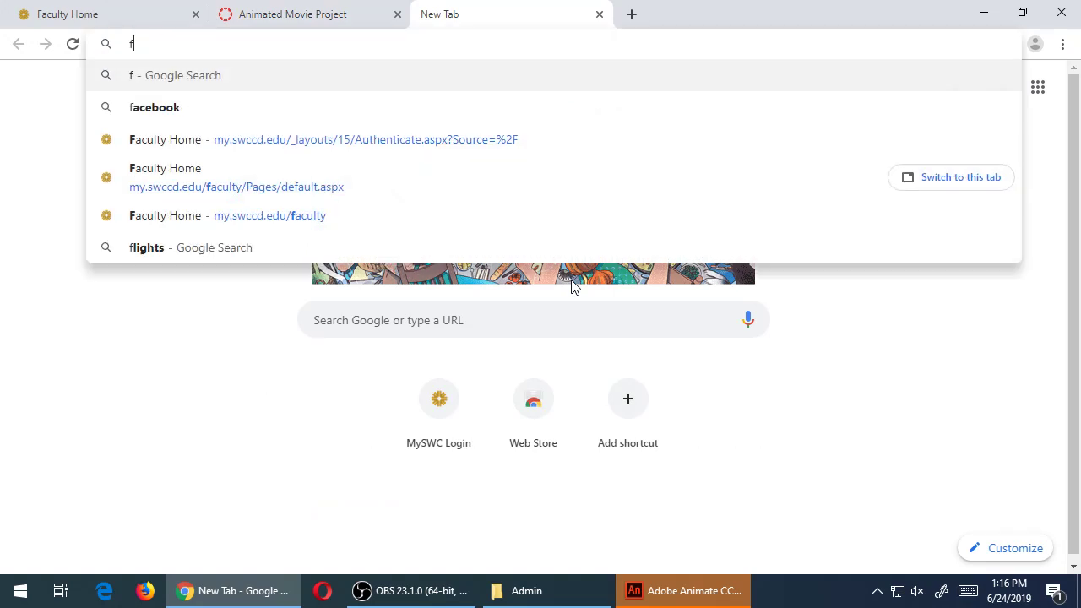
{"action": "type", "text": "reemusicarchive.org"}
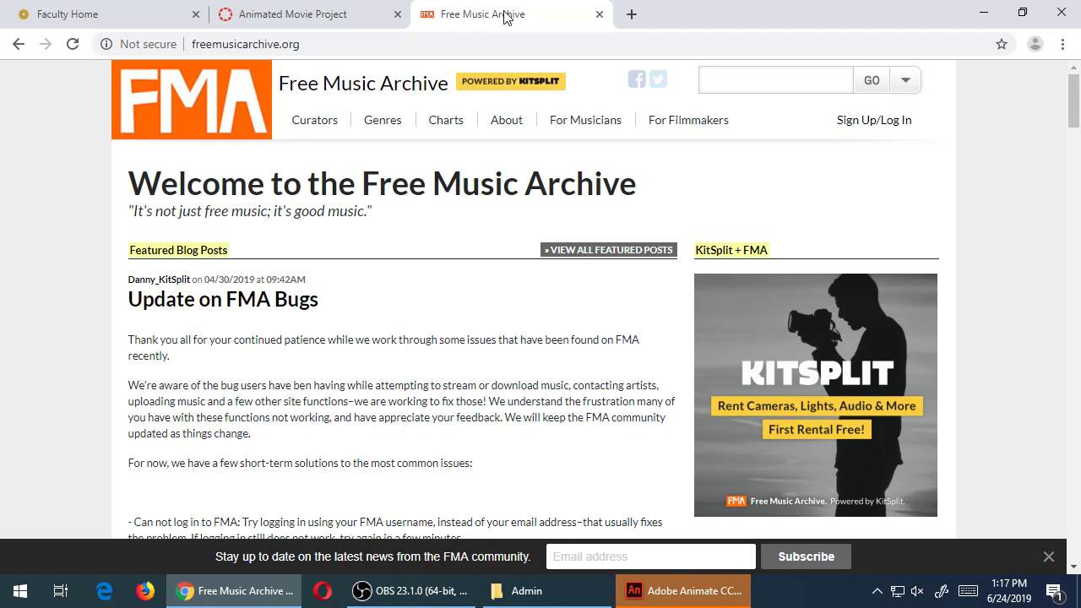
{"action": "left_click", "coordinate": [382, 119]}
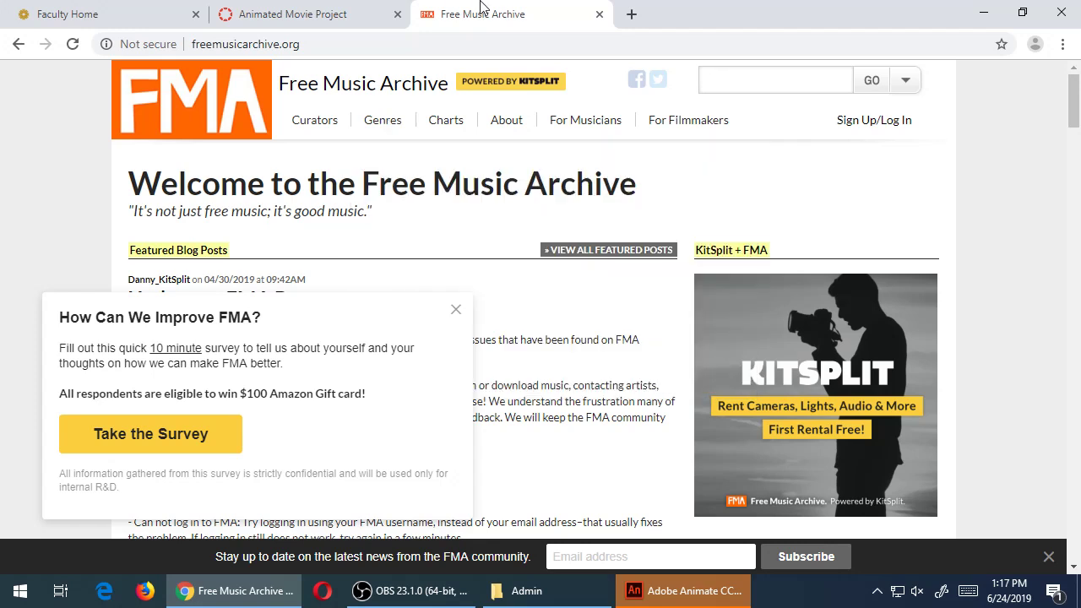
- Switch back to the Animated Movie Project assignment tab
{"action": "left_click", "coordinate": [309, 14]}
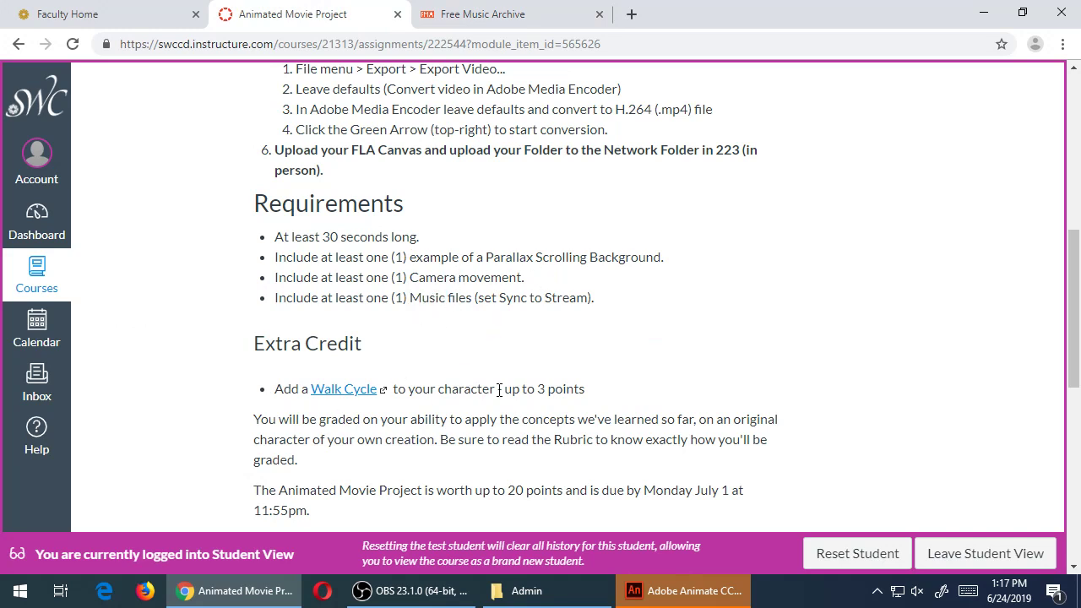
{"action": "mouse_move", "coordinate": [634, 335]}
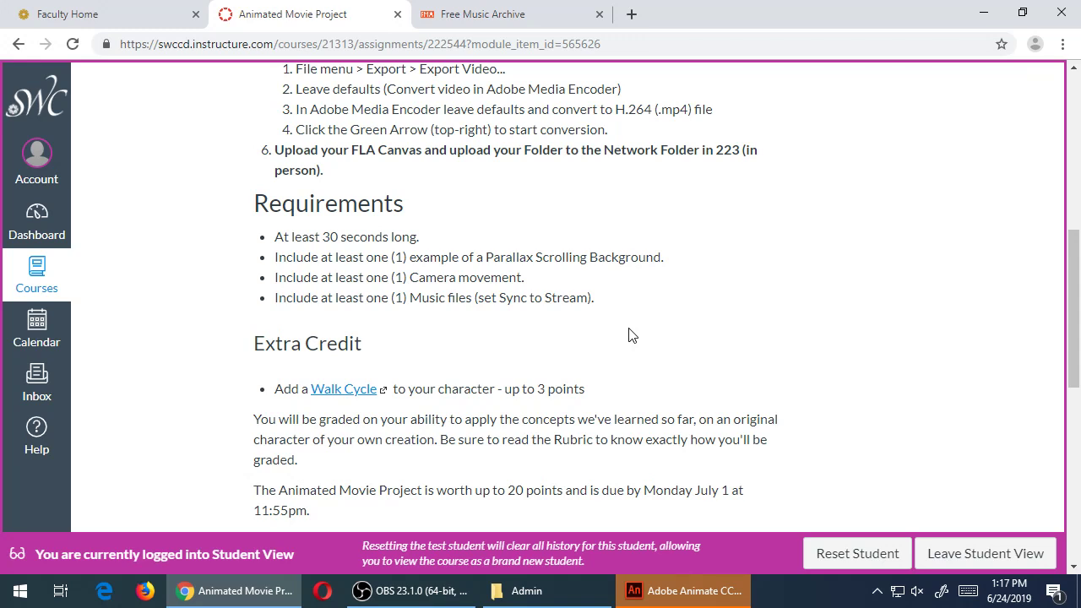
{"action": "mouse_move", "coordinate": [346, 388]}
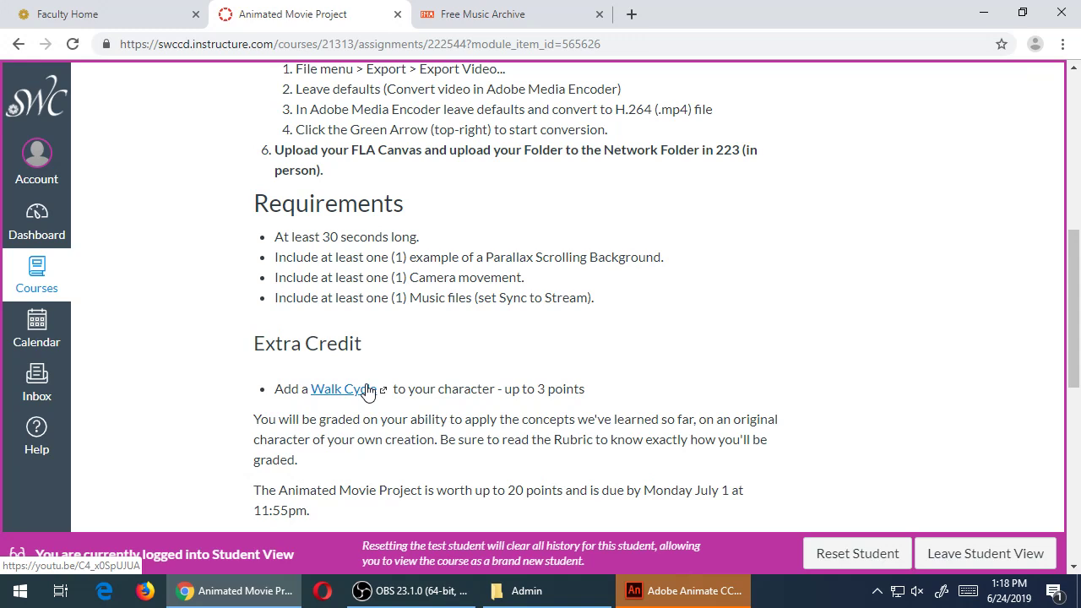
- Scroll down to the 20-point Animated Movie Rubric, then close the Free Music Archive tab
{"action": "scroll", "scroll_direction": "down", "scroll_amount": 3}
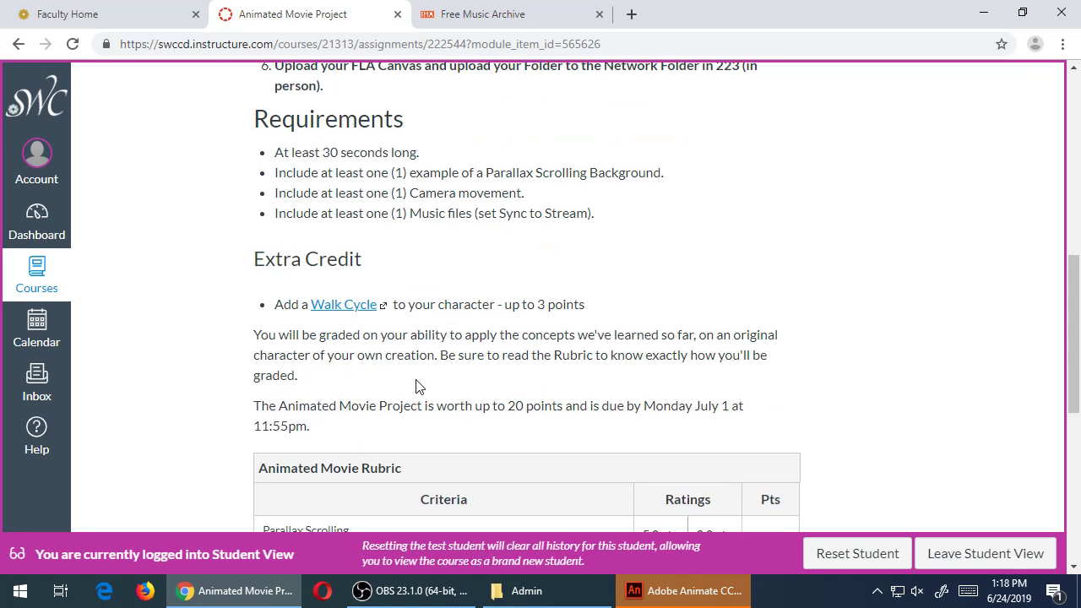
{"action": "scroll", "scroll_direction": "down", "scroll_amount": 3}
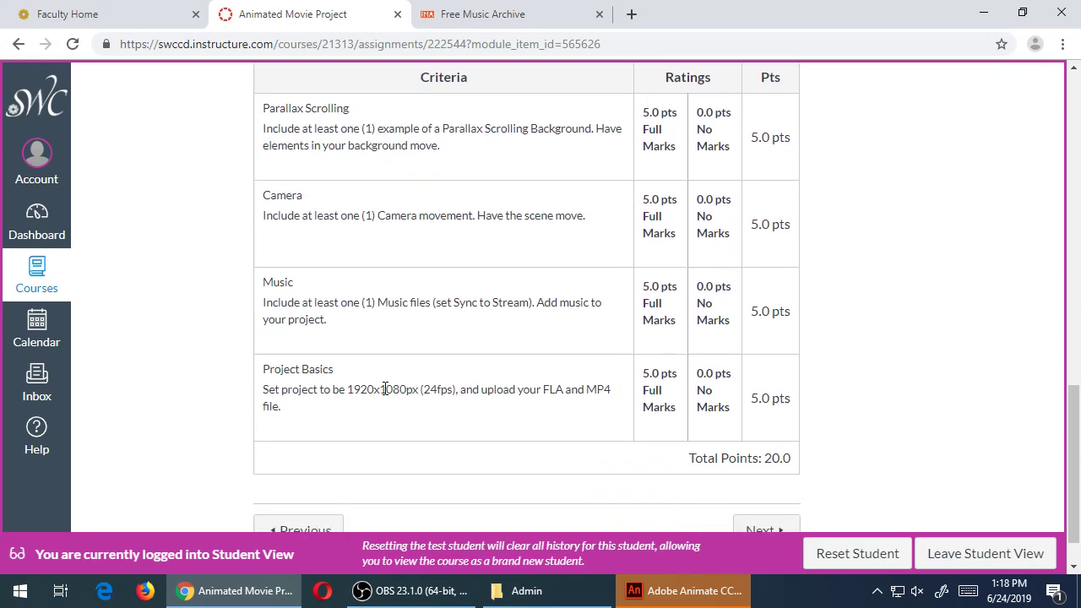
{"action": "mouse_move", "coordinate": [454, 128]}
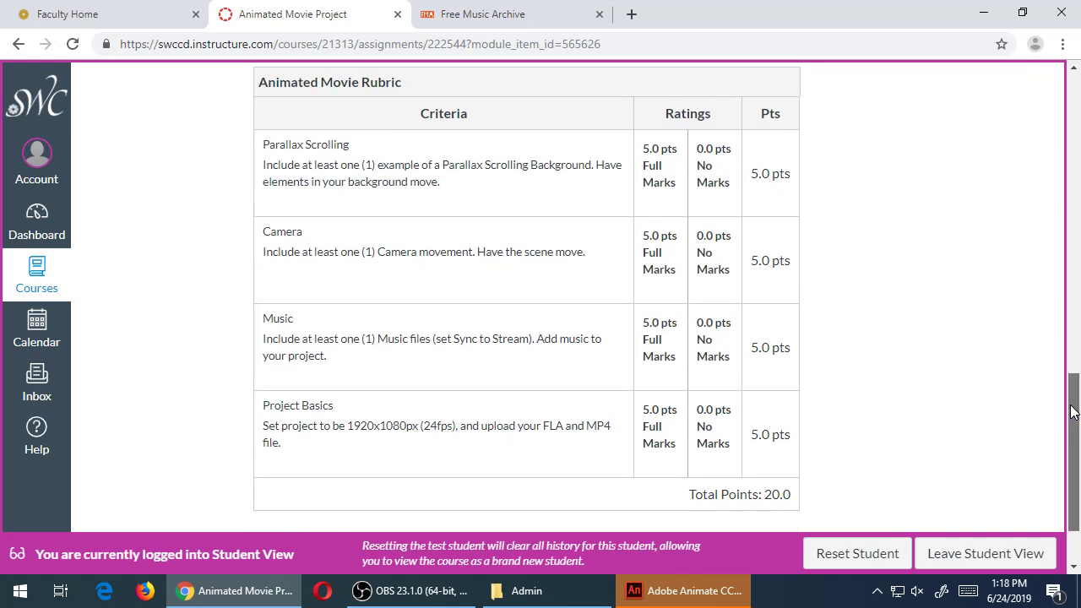
{"action": "mouse_move", "coordinate": [1003, 408]}
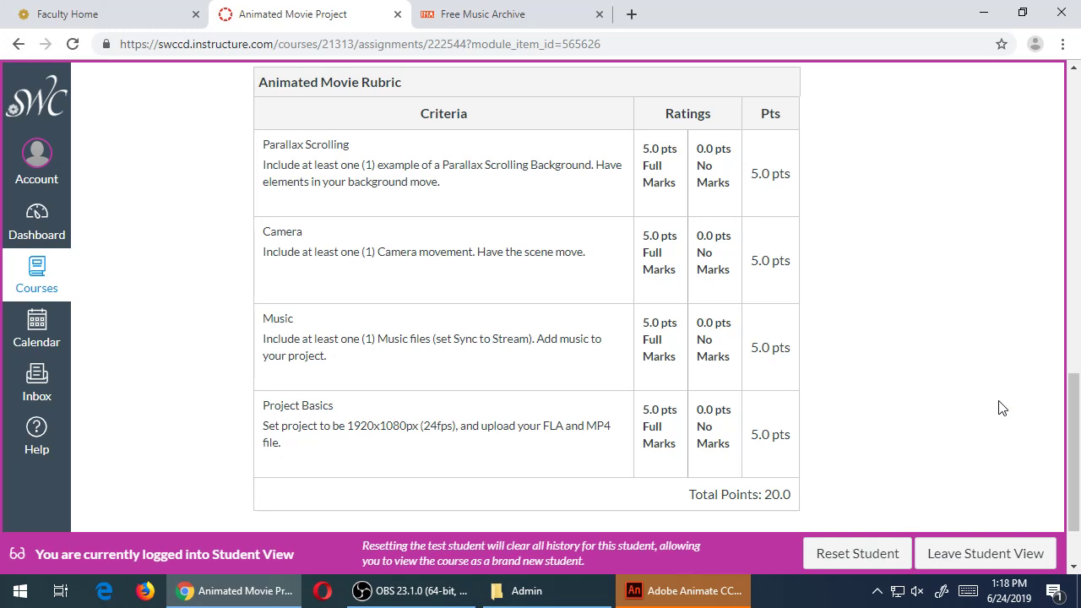
{"action": "mouse_move", "coordinate": [1011, 406]}
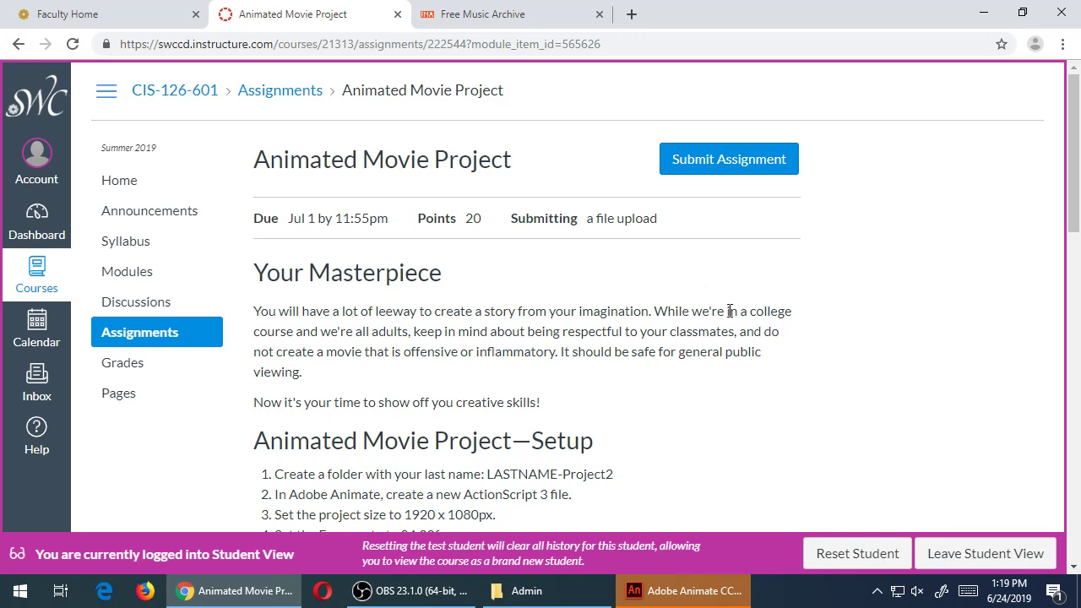
{"action": "left_click", "coordinate": [599, 14]}
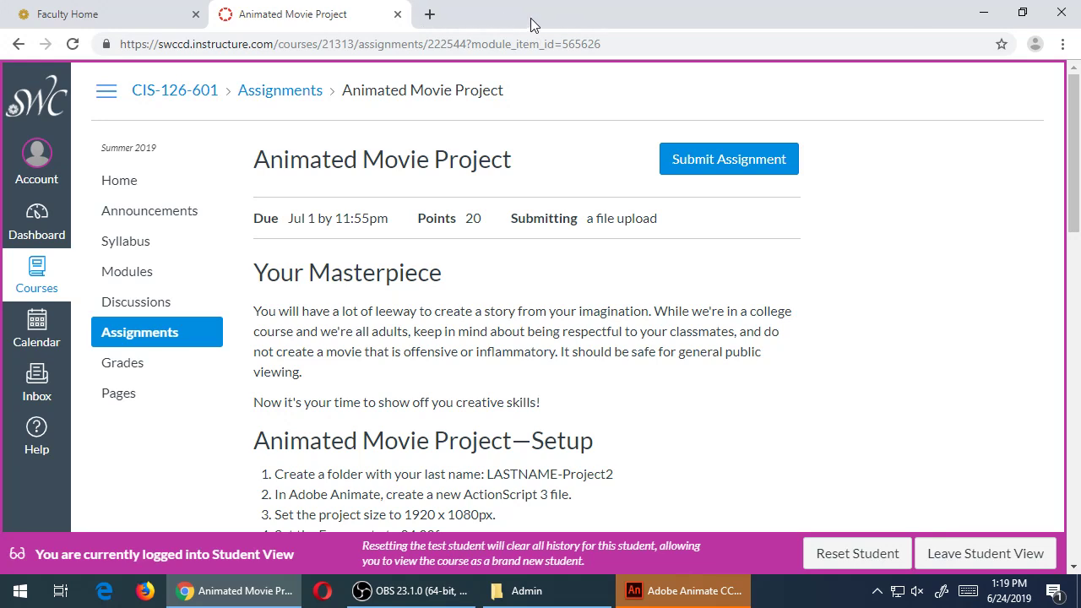